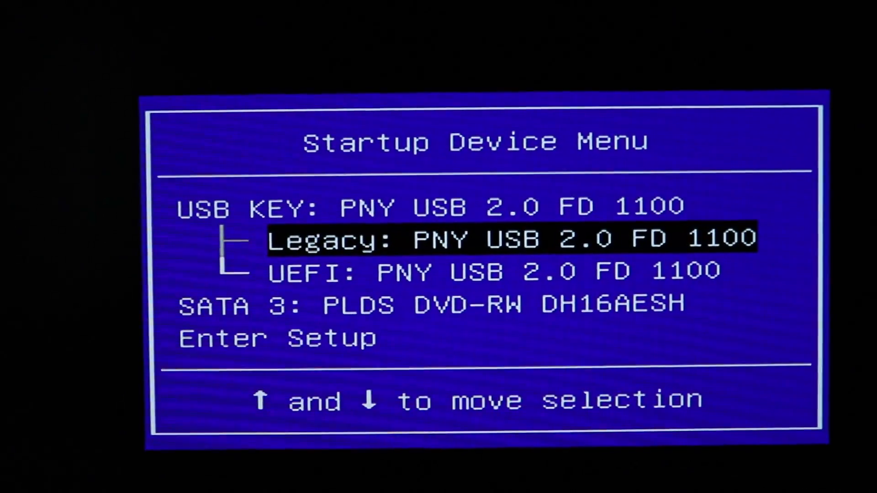
Enter BIOS setup from the Lenovo Startup Device Menu.
key(Down)
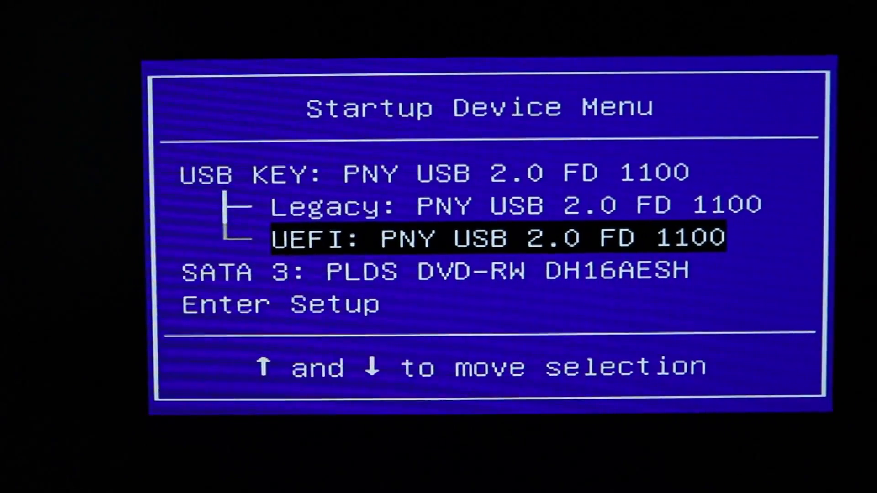
key(down)
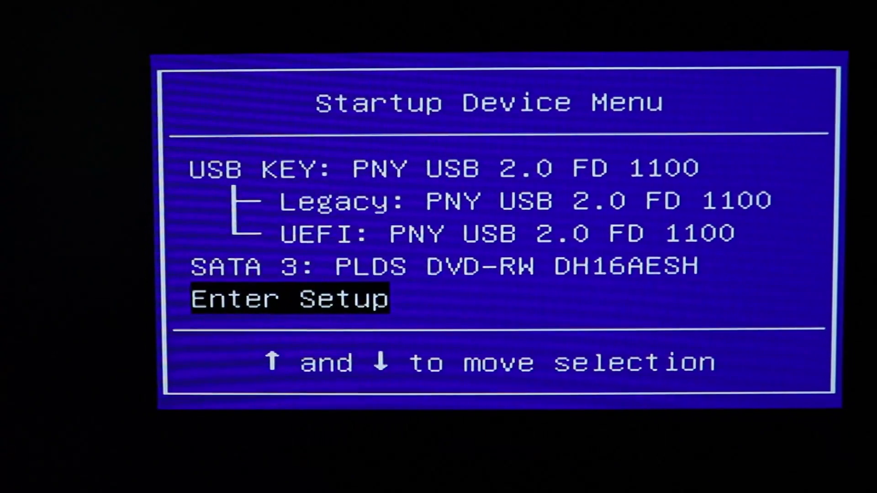
key(Return)
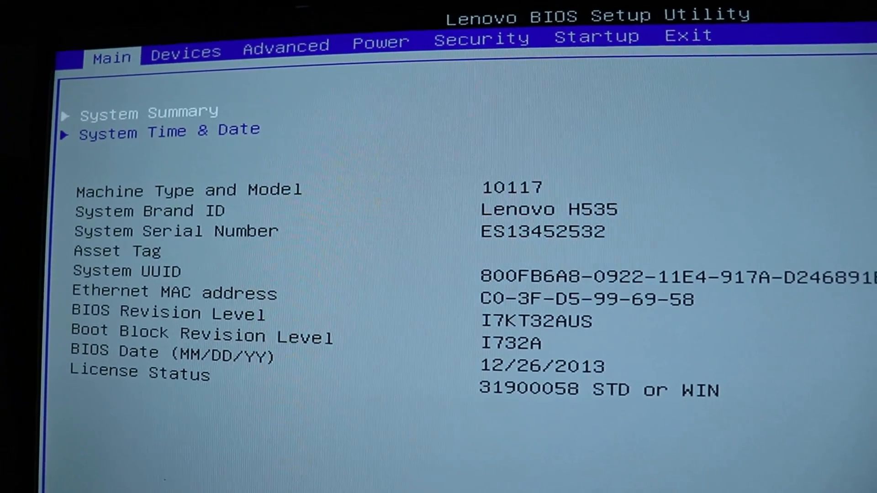
Move from the Power tab toward the Startup tab's Primary Boot Sequence.
click(378, 45)
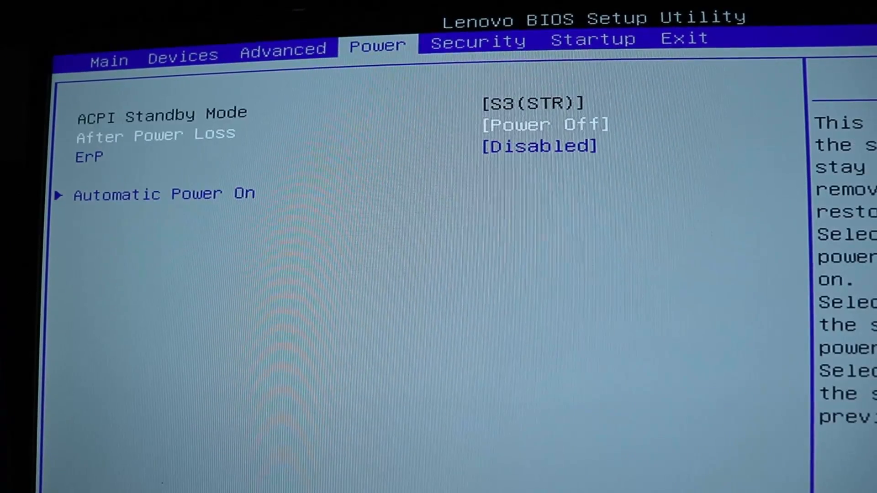
key(right)
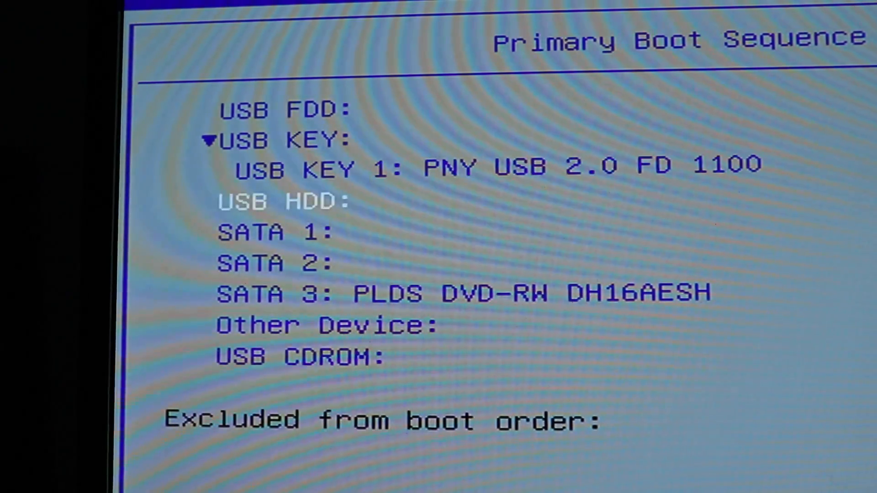
key(down)
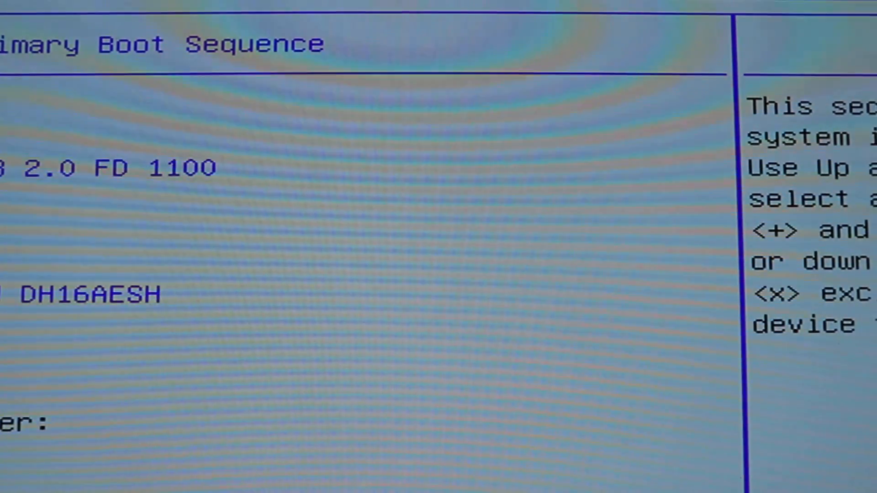
key(F10)
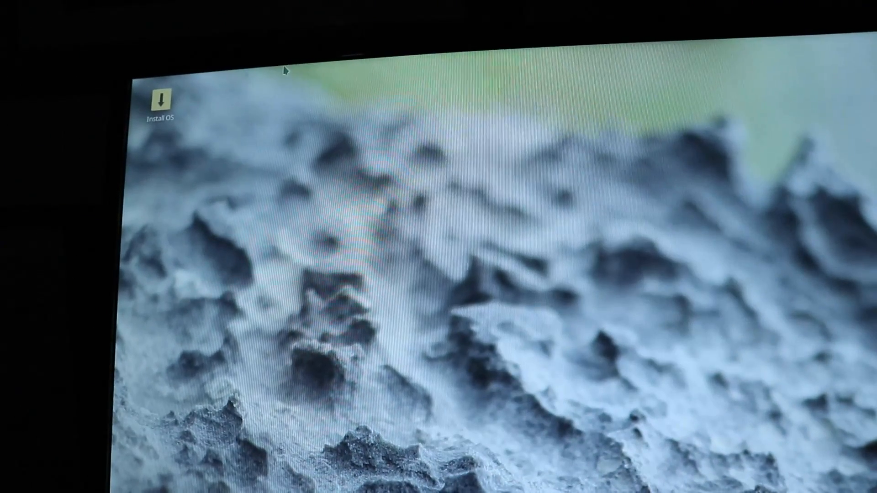
Launch the Solus installer and choose English (United States) as the language.
click(162, 104)
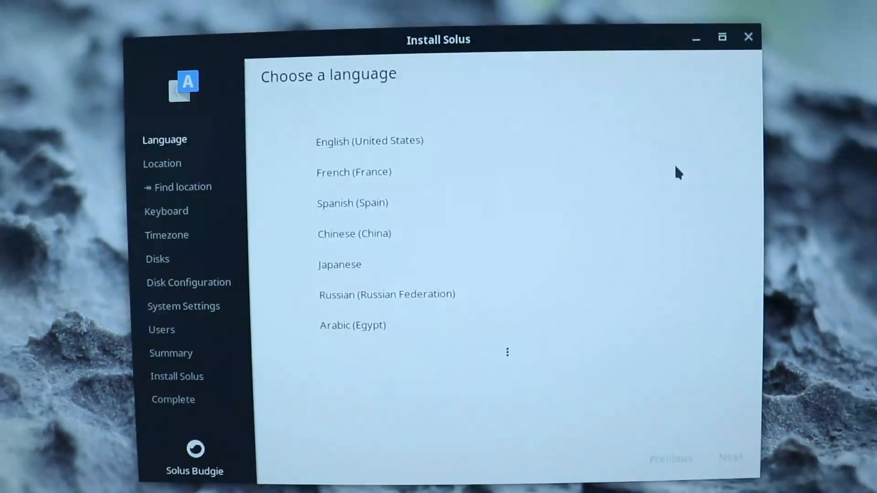
click(369, 140)
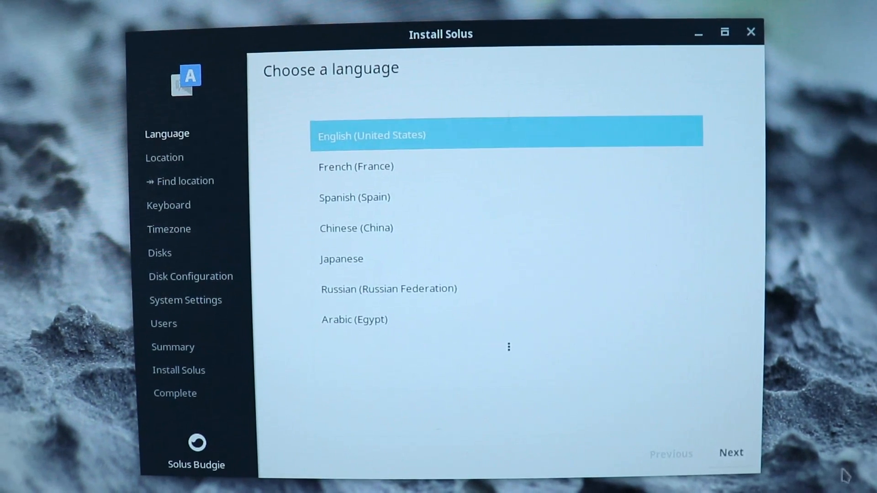
click(730, 453)
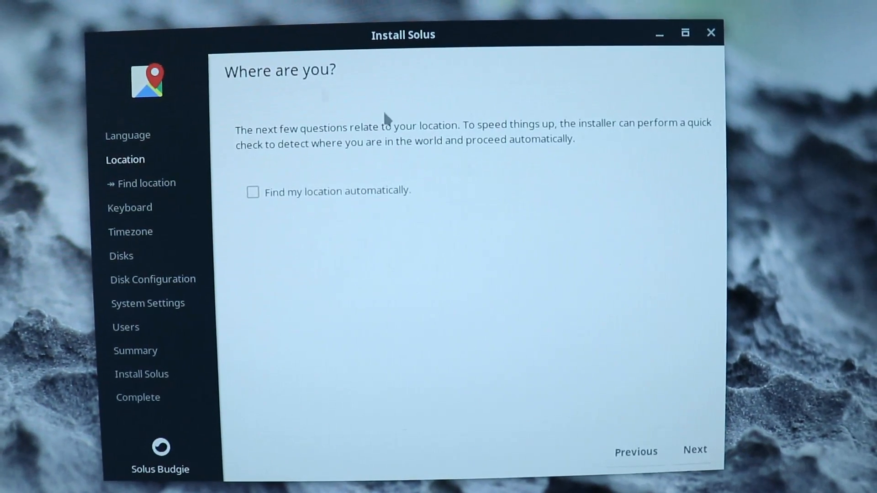
Skip location detection and pick the New York timezone.
click(695, 449)
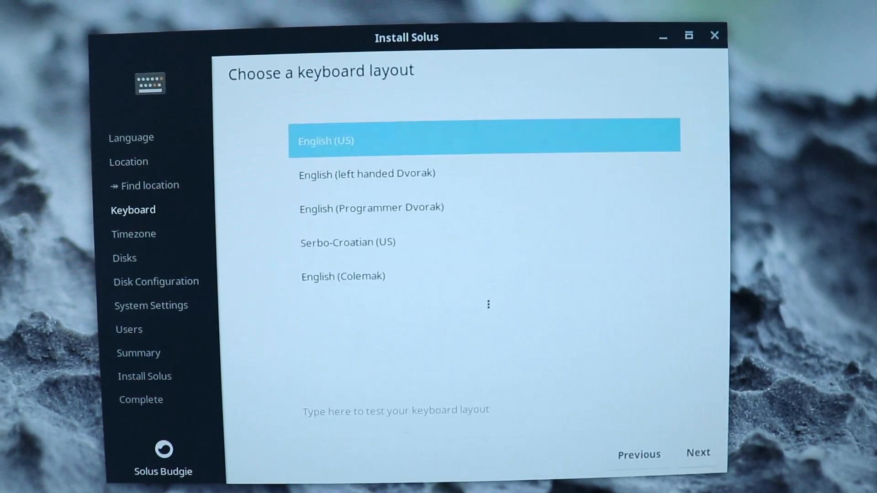
mouse_move(352, 172)
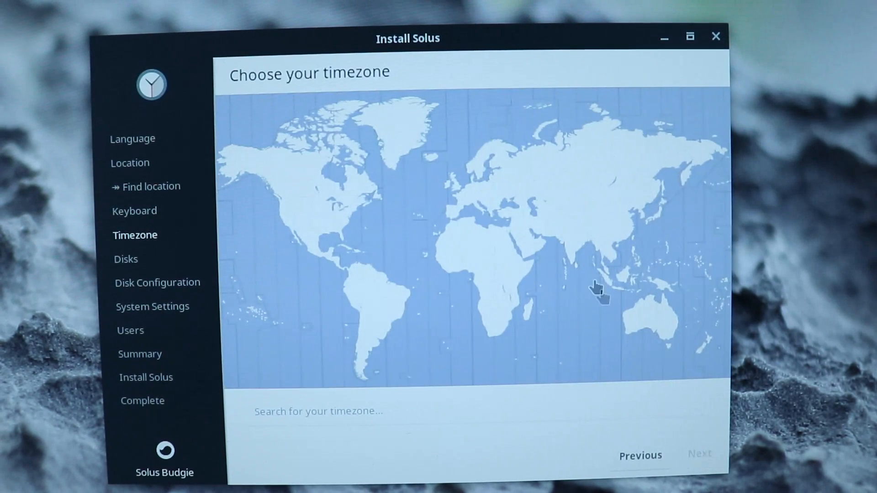
click(353, 201)
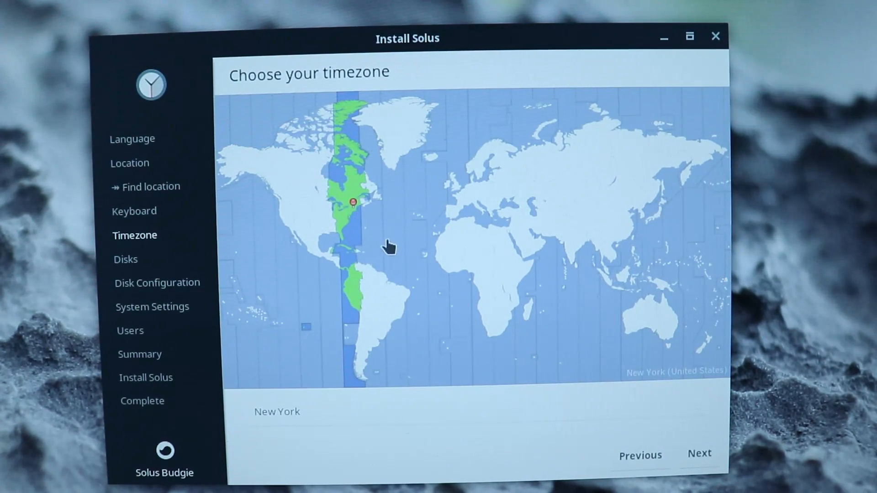
click(698, 454)
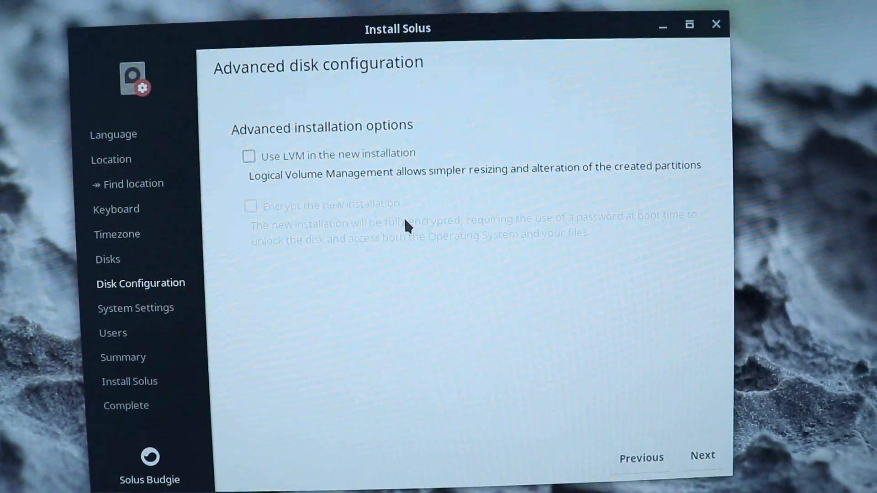
Set the hostname to 'solus' and continue to user setup.
click(702, 457)
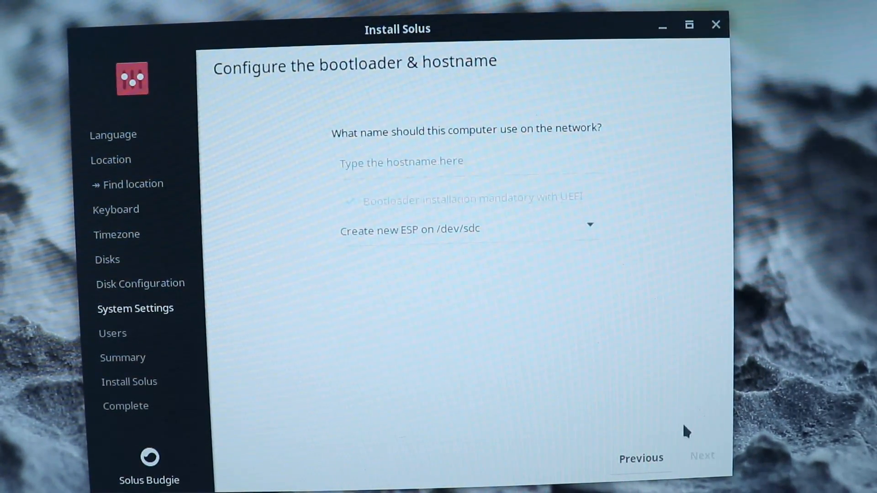
click(470, 164)
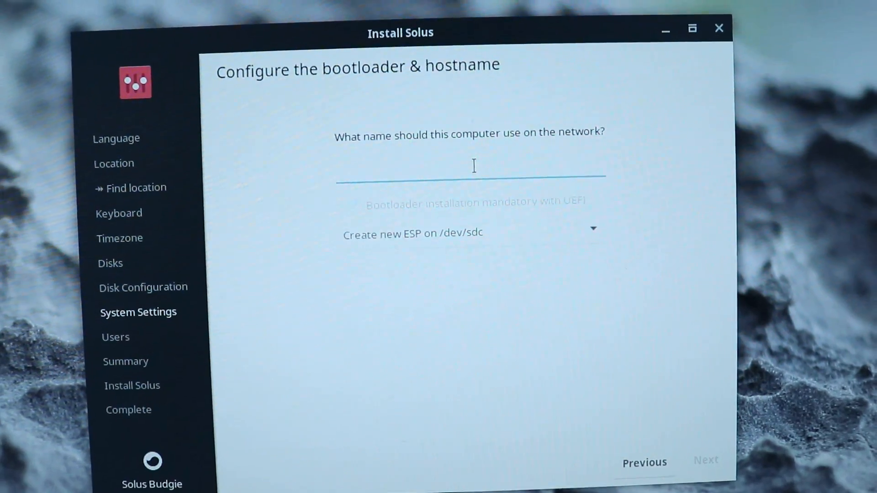
text(s)
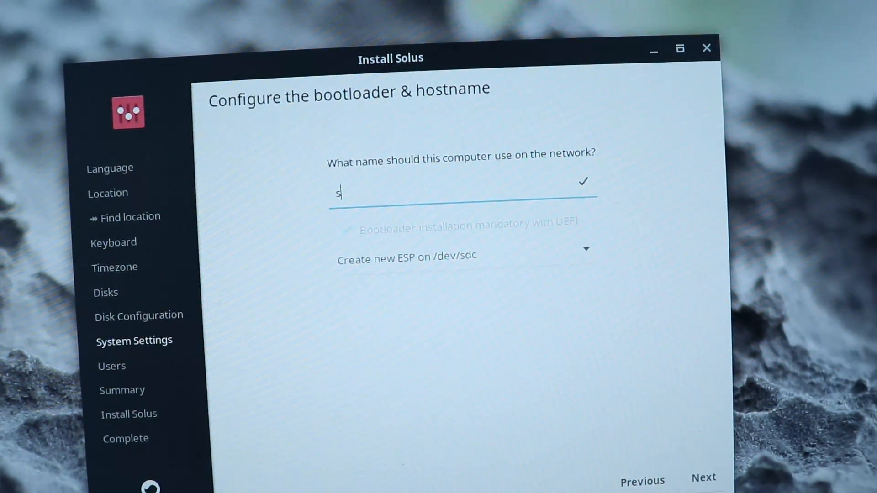
text(olus)
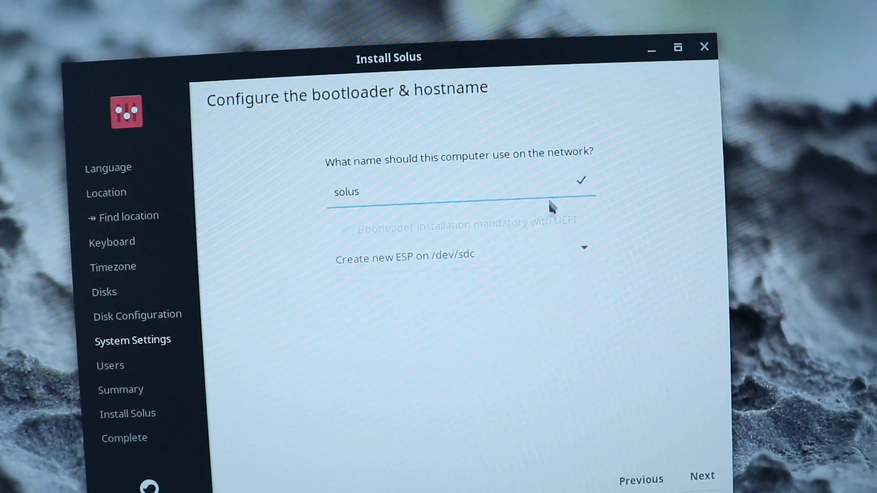
click(701, 479)
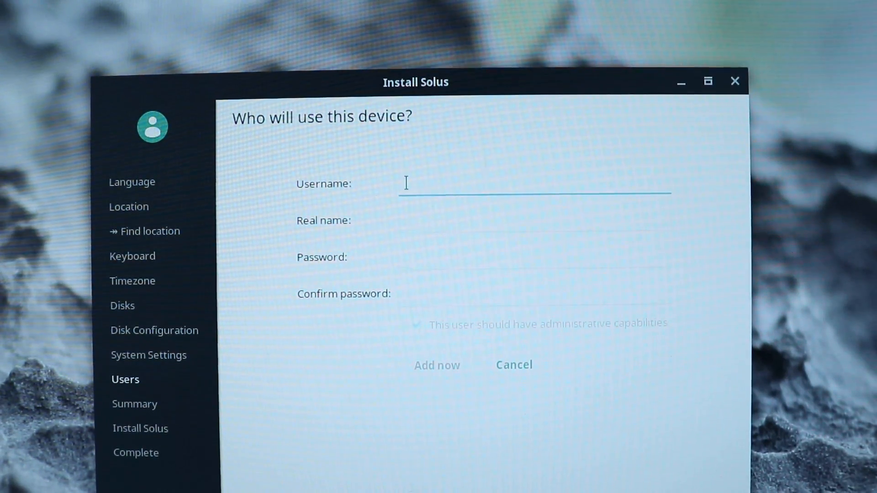
Add user 'tom' with a confirmed password as an administrator.
text(tom)
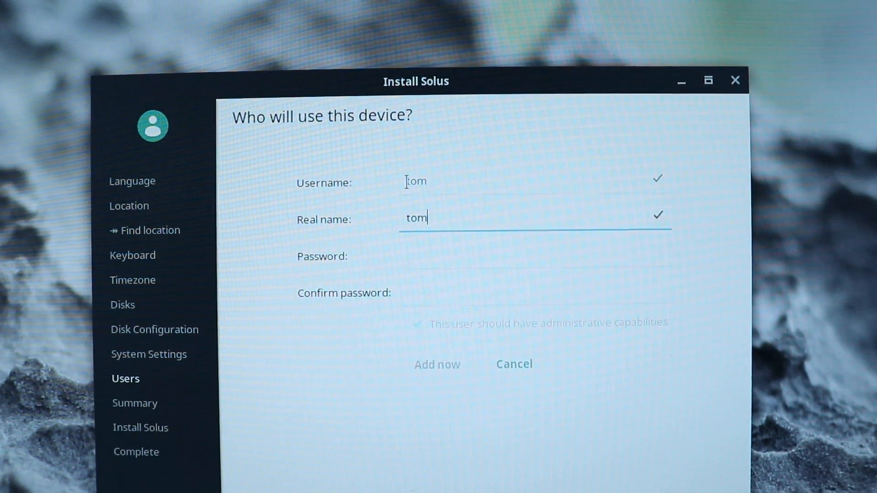
text(••••)
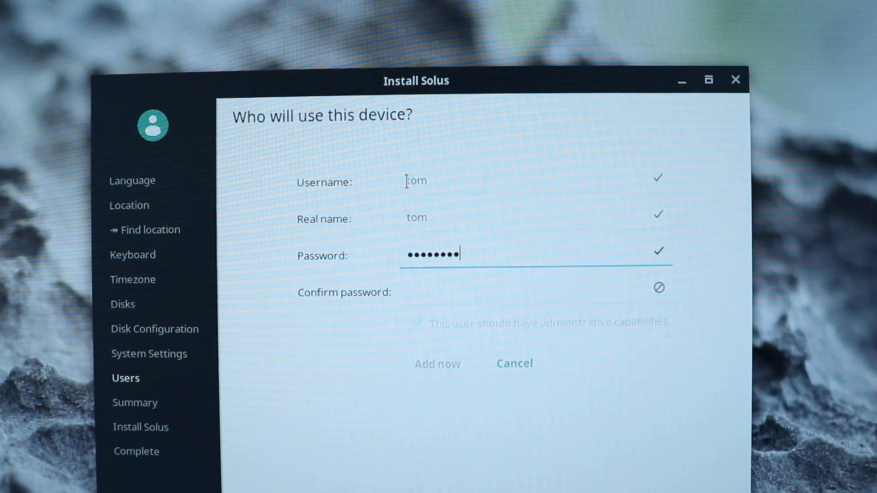
text(••••)
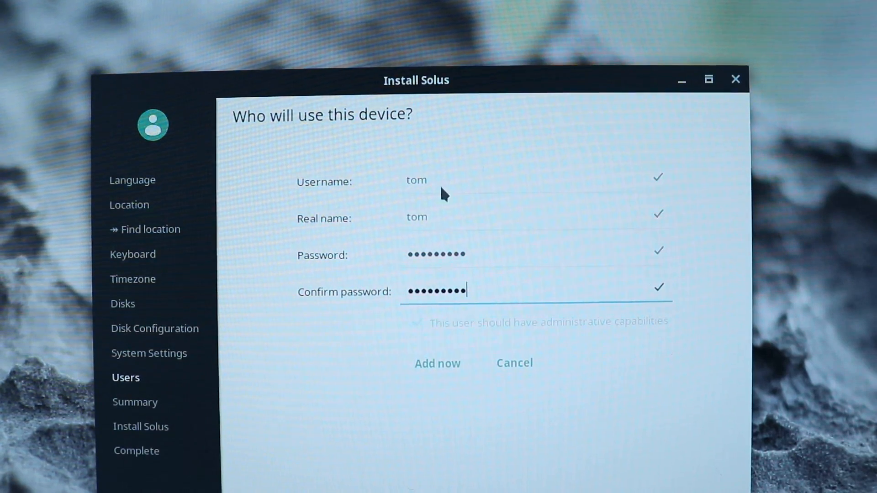
click(437, 362)
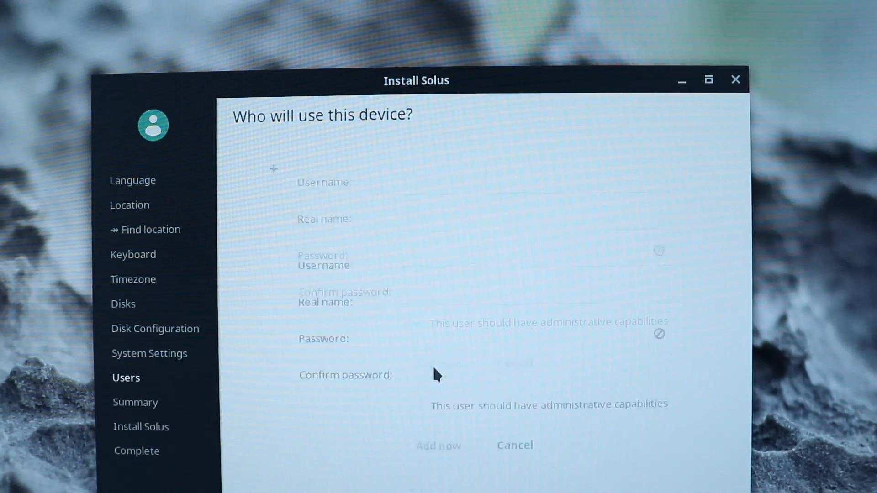
click(437, 445)
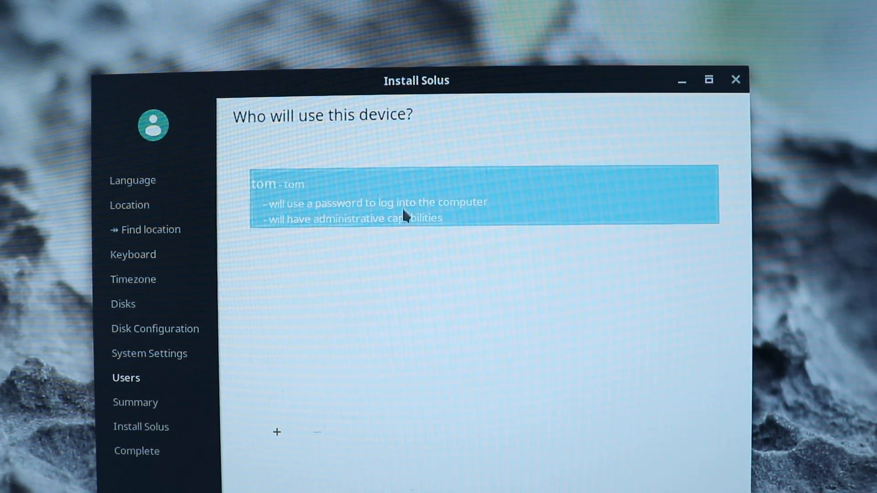
mouse_move(381, 227)
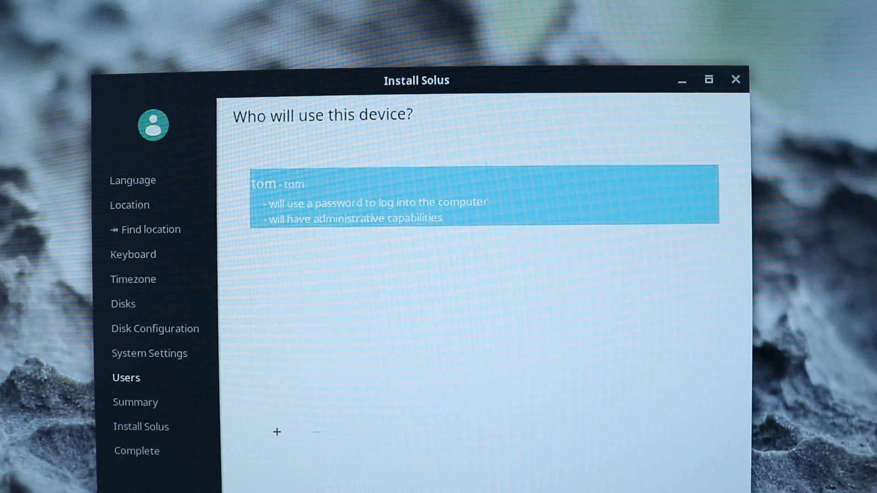
Start the installation from the summary, accepting the data-loss warning.
click(134, 402)
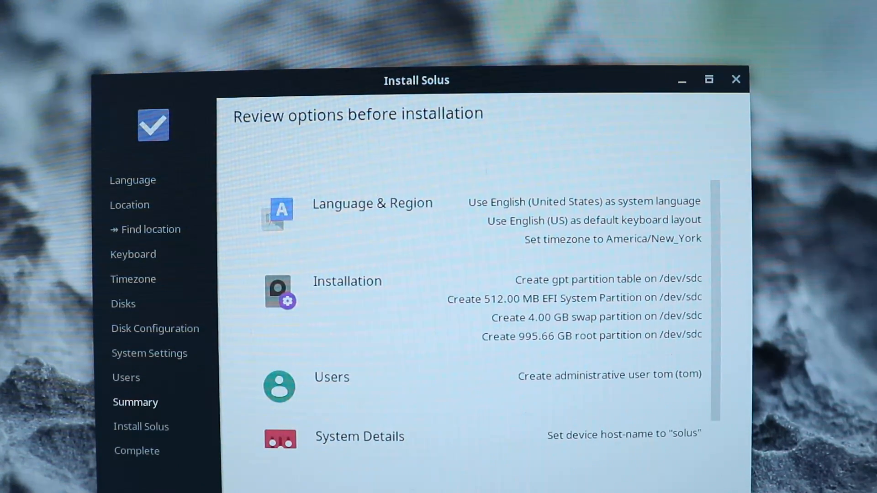
click(141, 426)
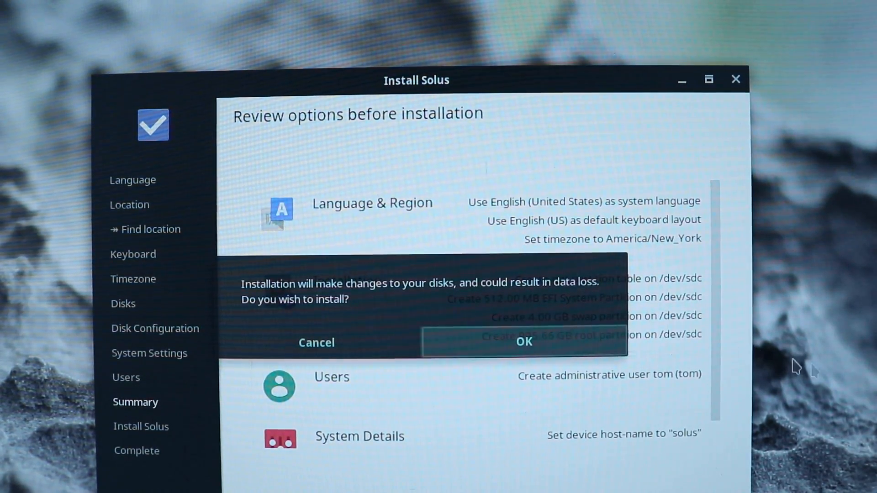
click(523, 342)
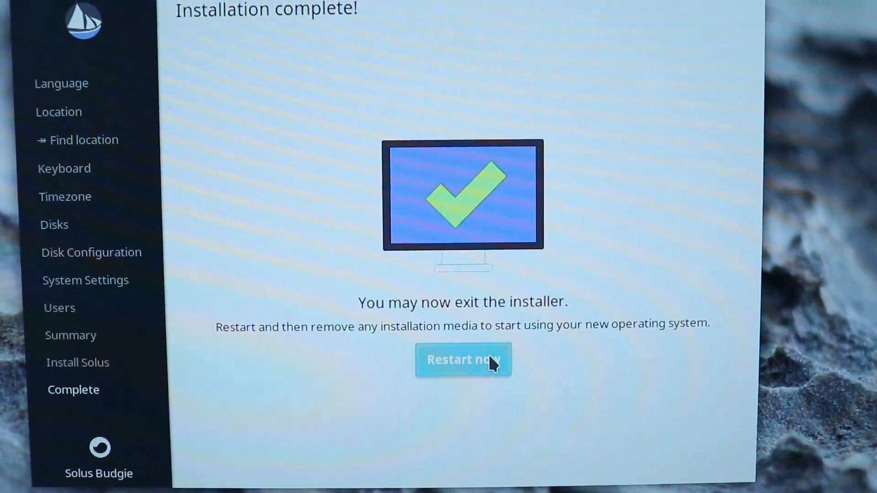
Restart the computer from the Installation complete page.
click(463, 359)
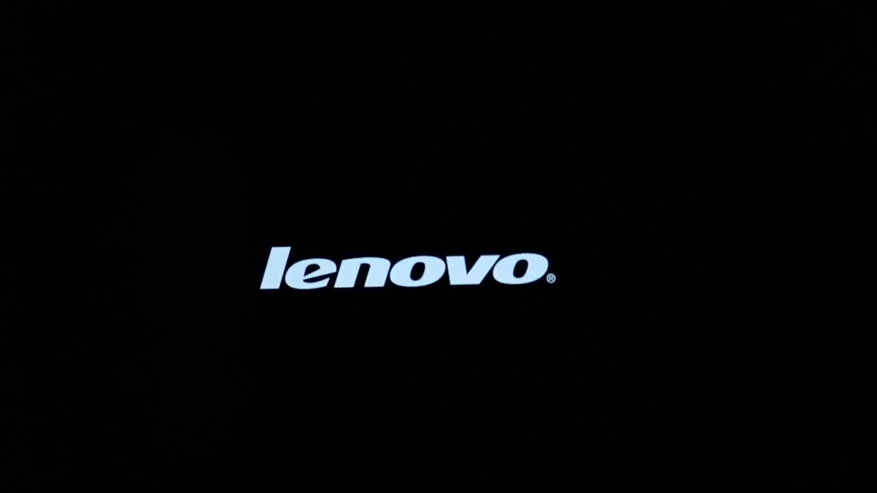